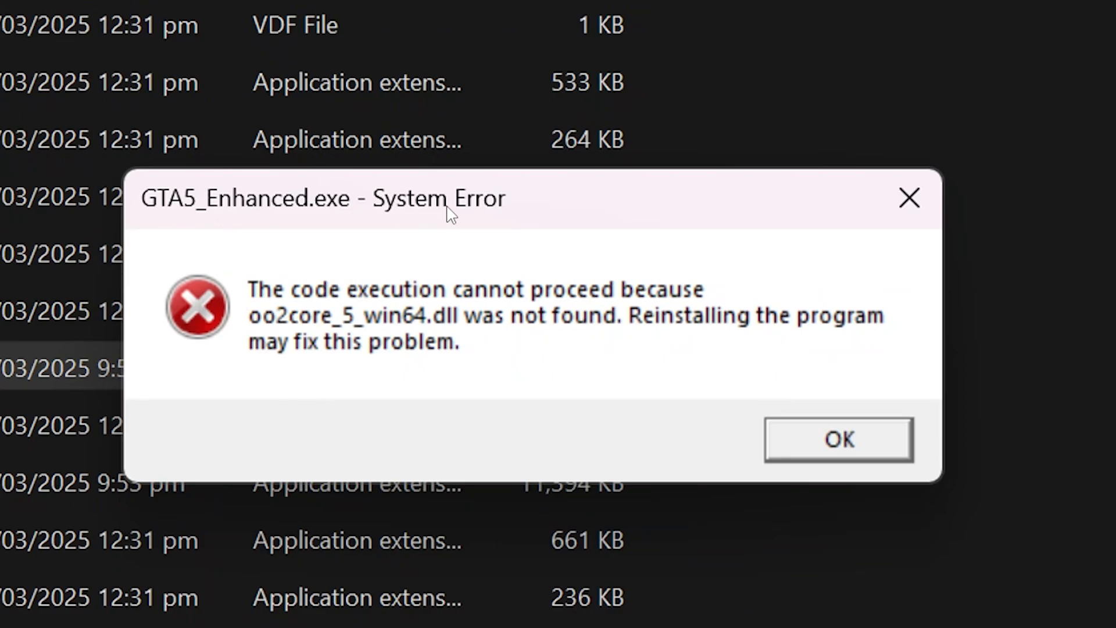
{"action": "mouse_move", "coordinate": [681, 354]}
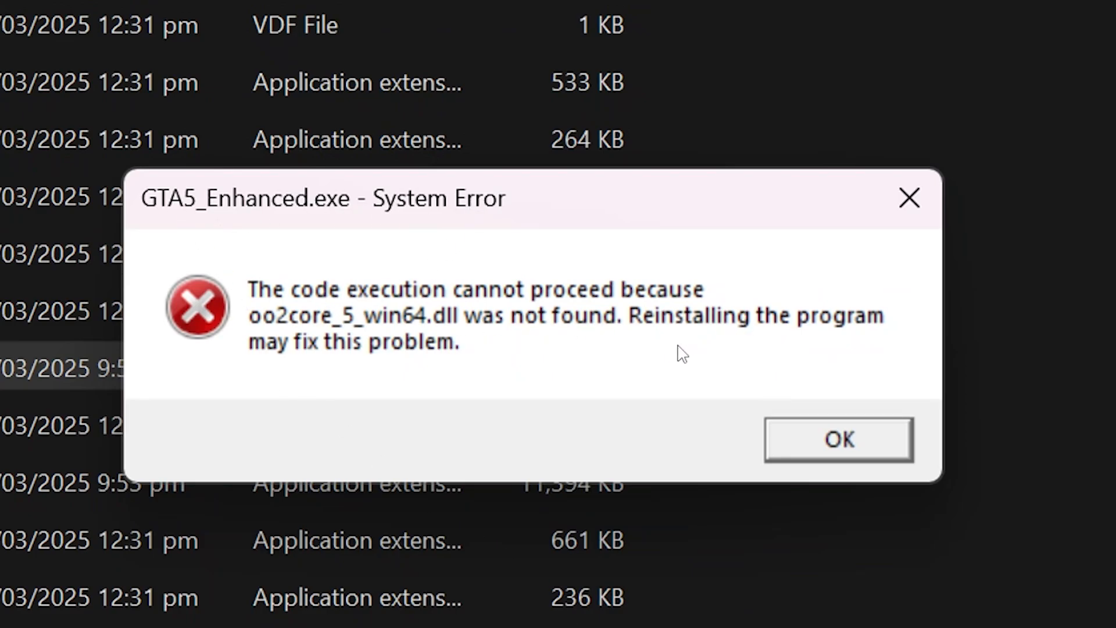
{"action": "mouse_move", "coordinate": [916, 321]}
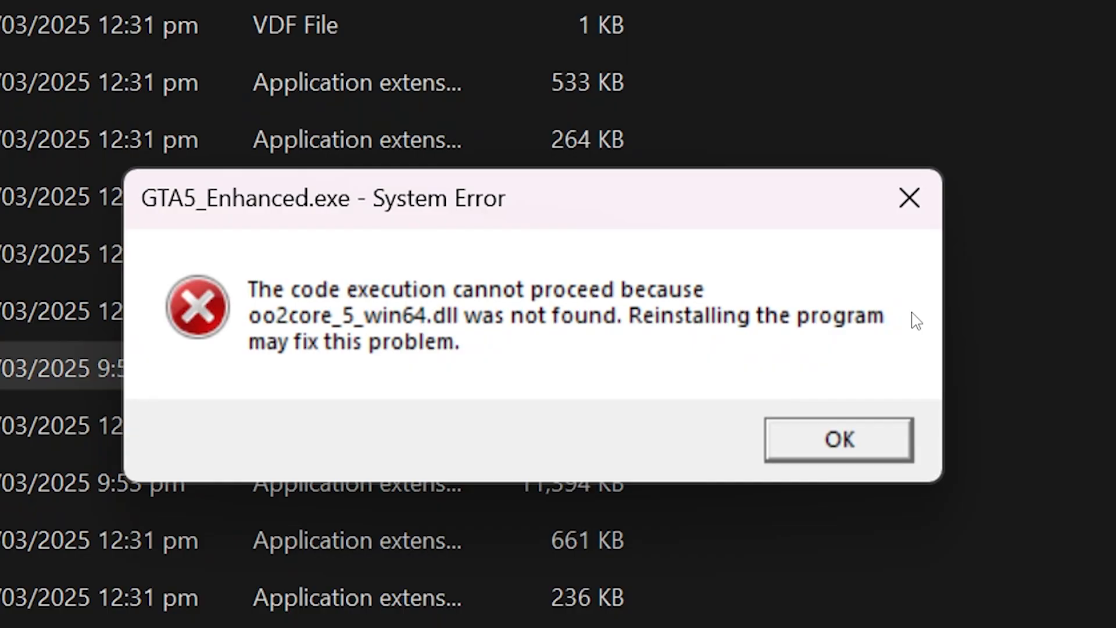
{"action": "left_click", "coordinate": [838, 439]}
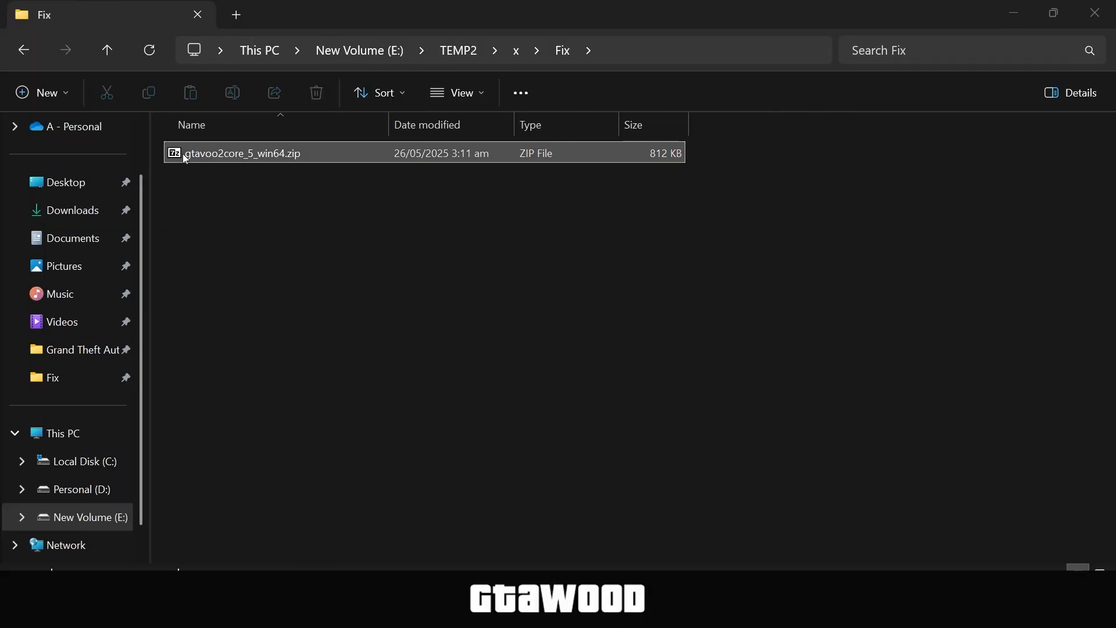
{"action": "left_click", "coordinate": [242, 154]}
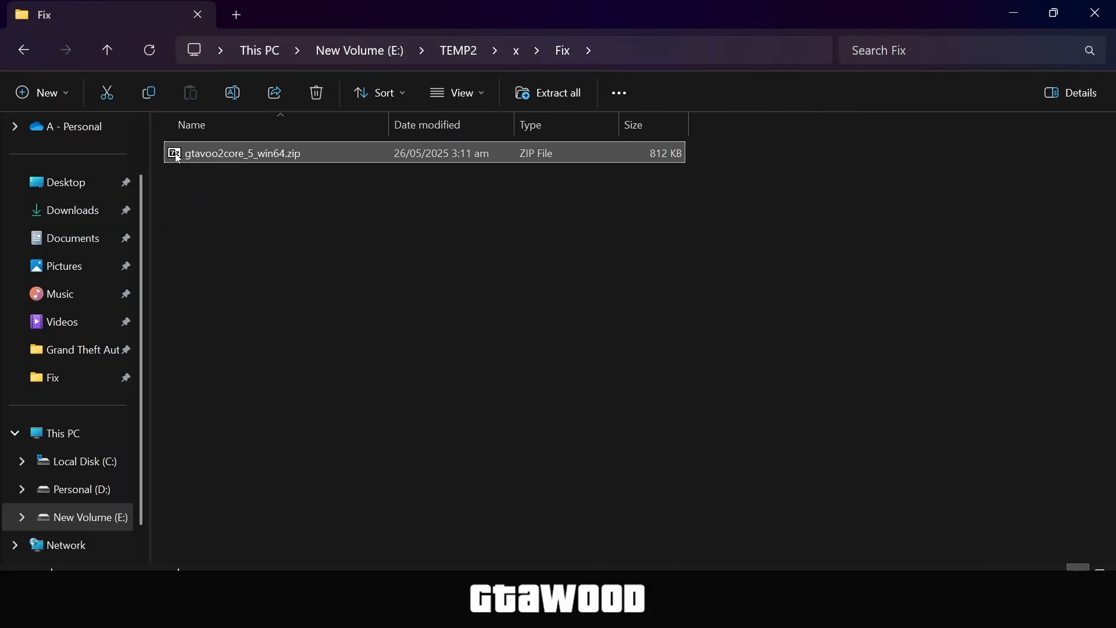
{"action": "right_click", "coordinate": [242, 154]}
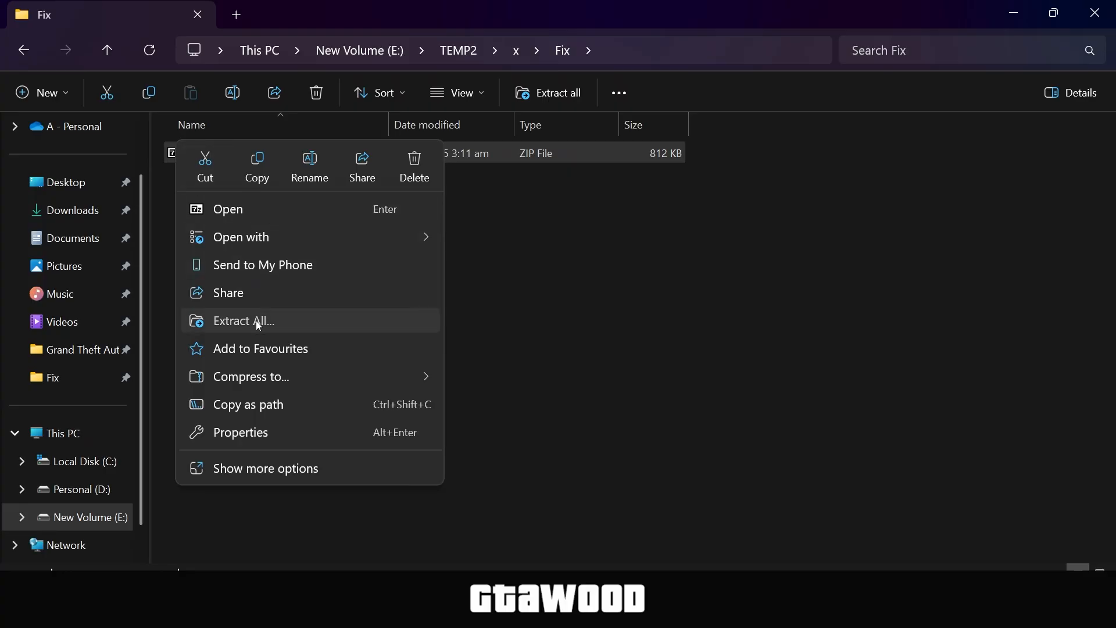
{"action": "left_click", "coordinate": [243, 321]}
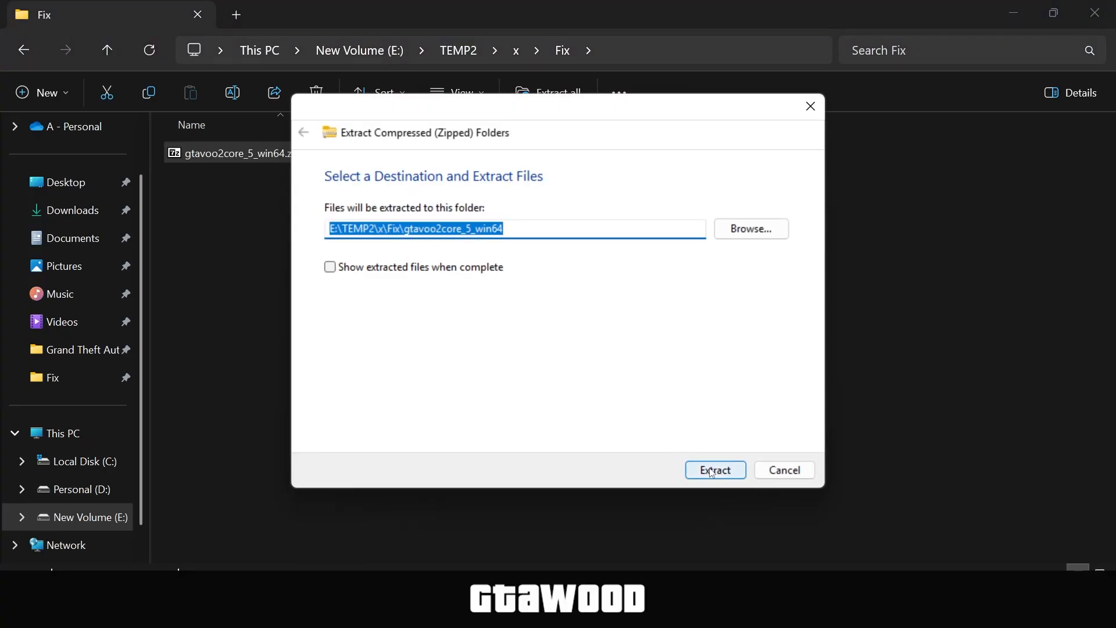
{"action": "left_click", "coordinate": [714, 470]}
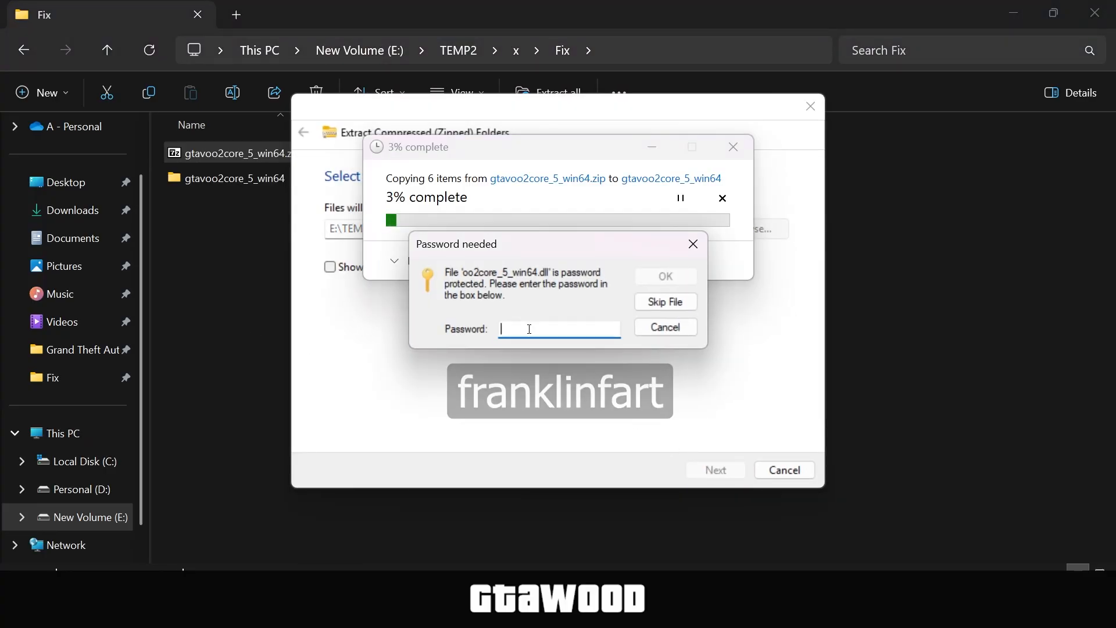
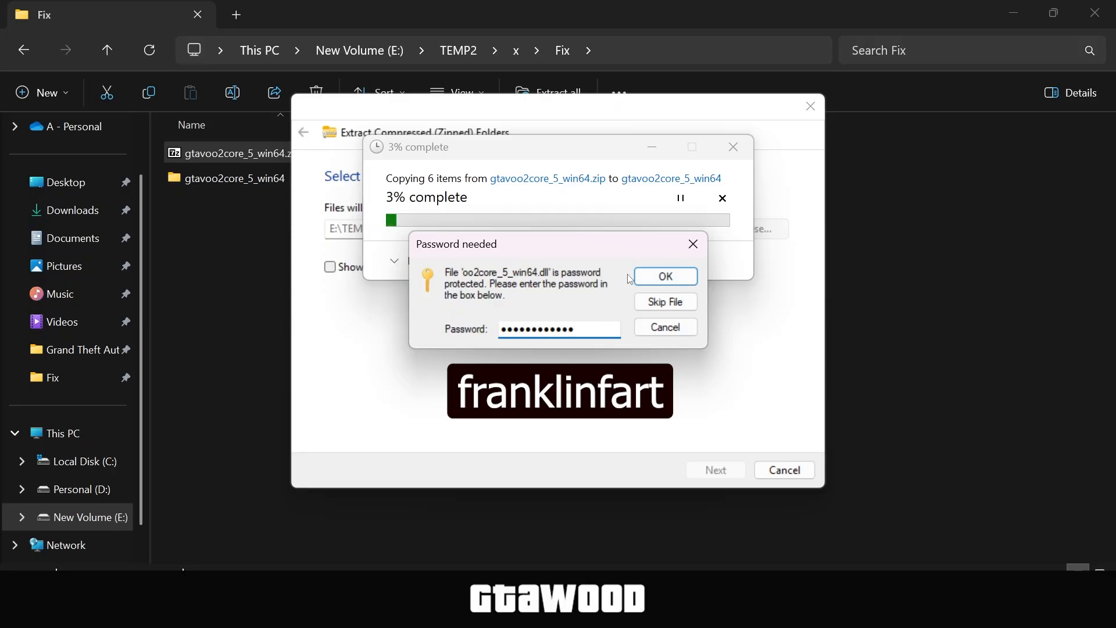
{"action": "left_click", "coordinate": [663, 276]}
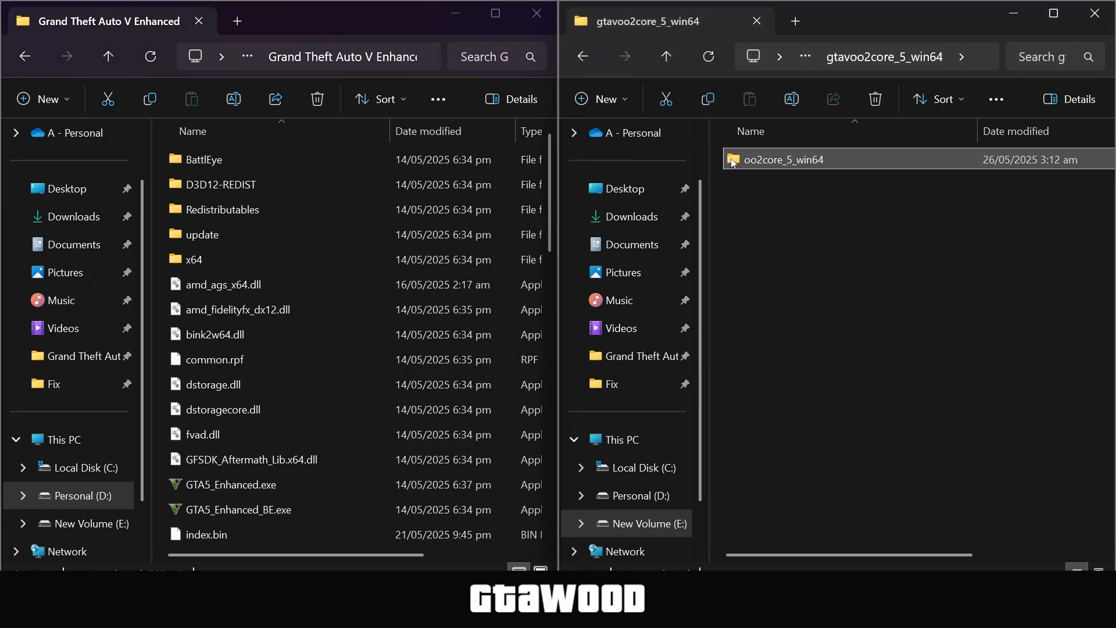
- Open the extracted oo2core_5_win64 folder to reveal its free and paid subfolders
{"action": "double_click", "coordinate": [784, 159]}
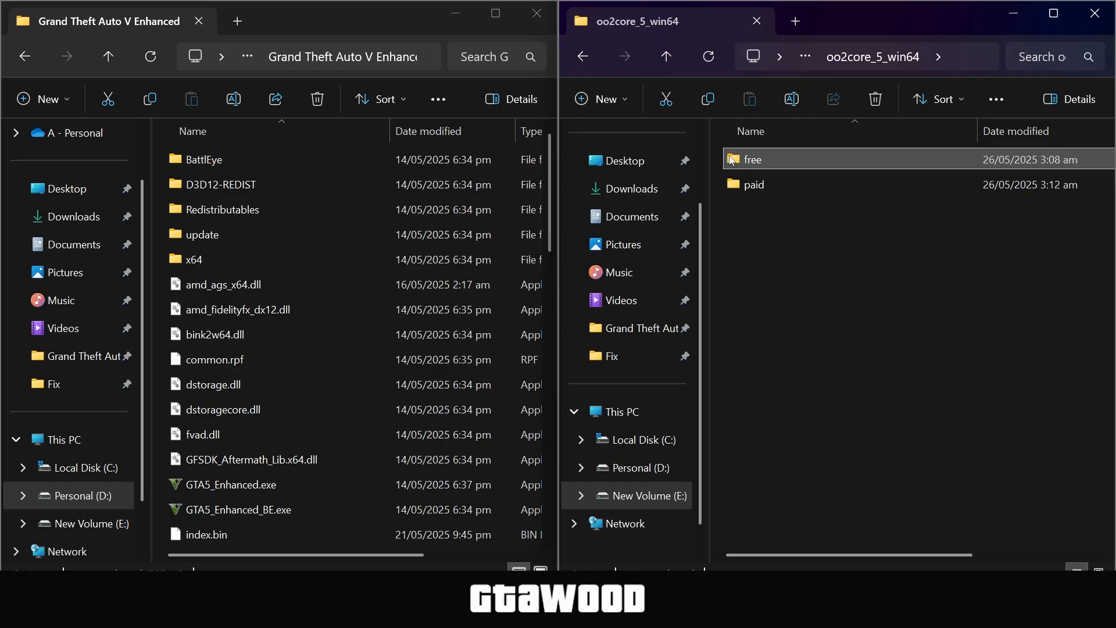
- Open the paid folder holding oo2core_5_win64.dll and zlib1.dll
{"action": "left_click", "coordinate": [754, 185]}
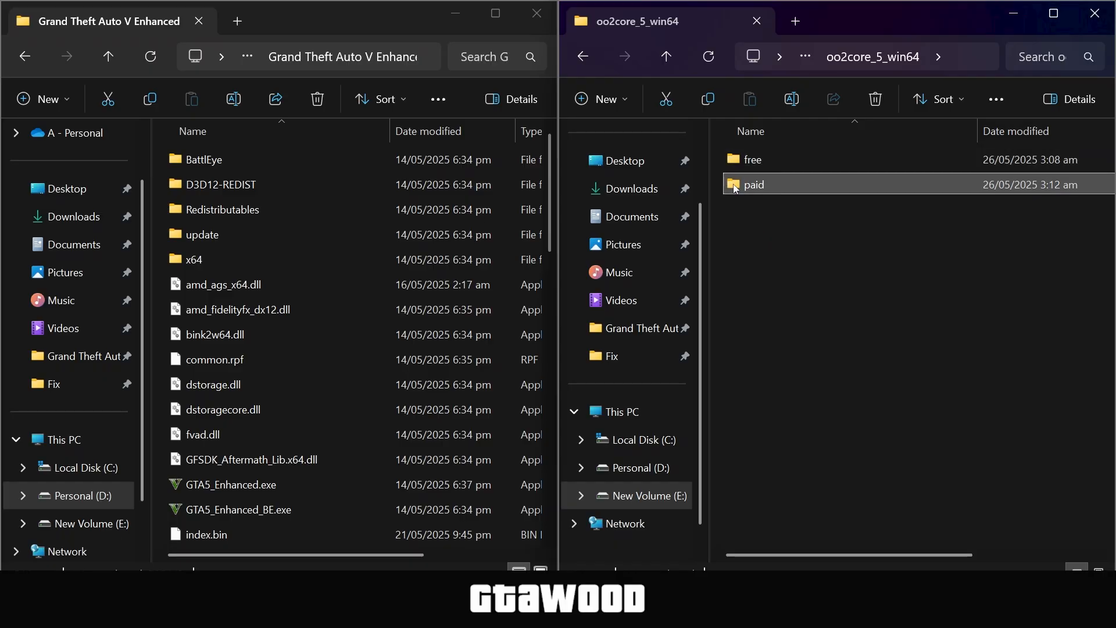
{"action": "double_click", "coordinate": [753, 185]}
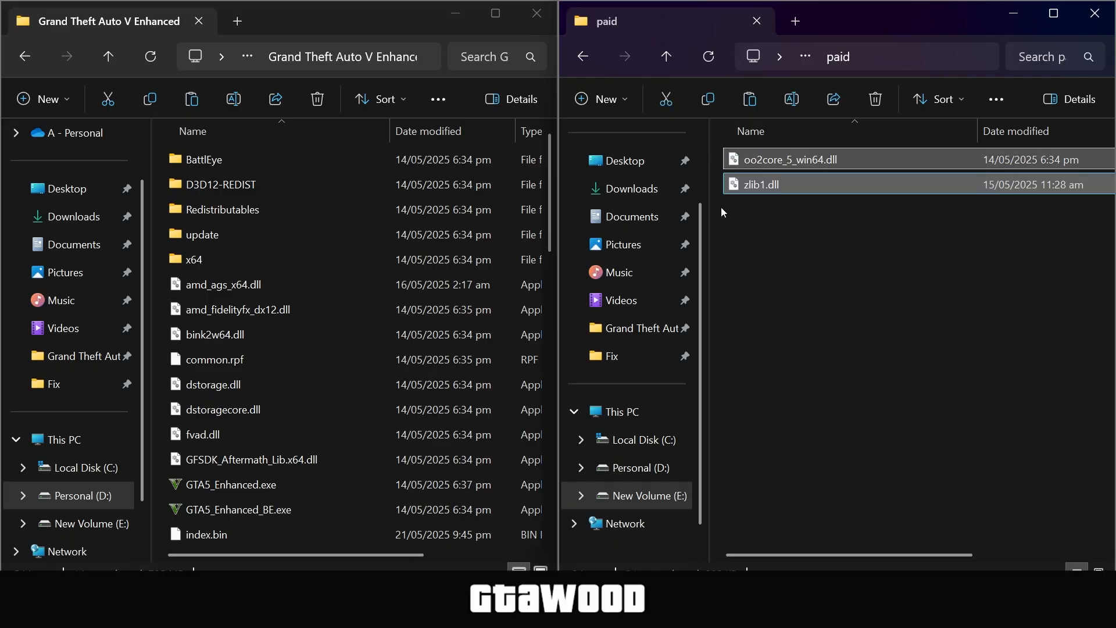
- Bring up the context menu to copy the two selected DLLs
{"action": "right_click", "coordinate": [306, 249]}
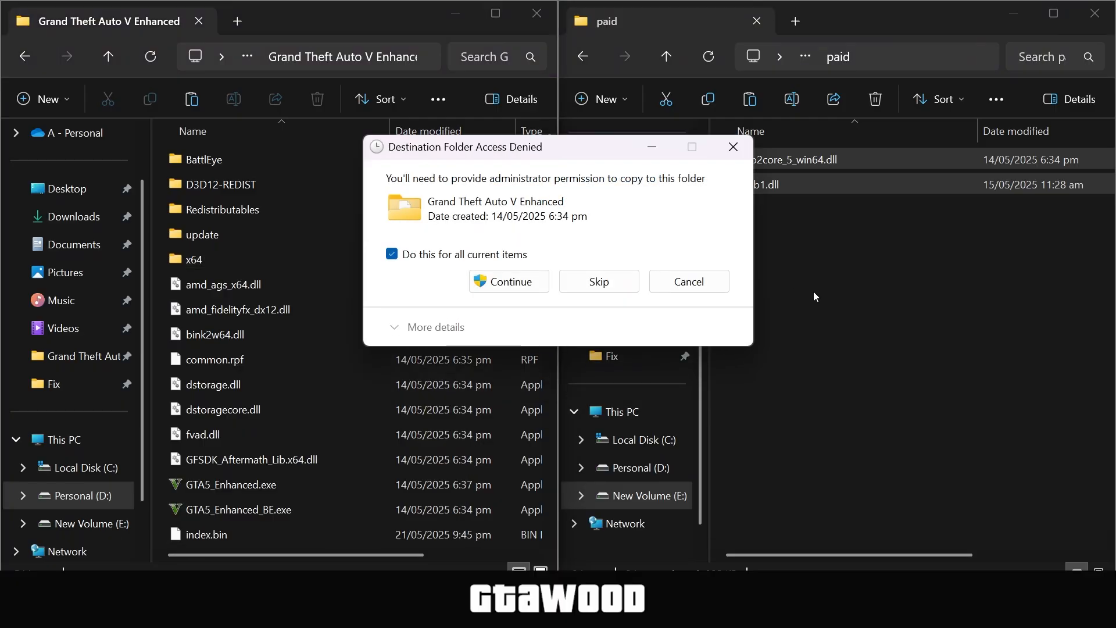
{"action": "mouse_move", "coordinate": [508, 281]}
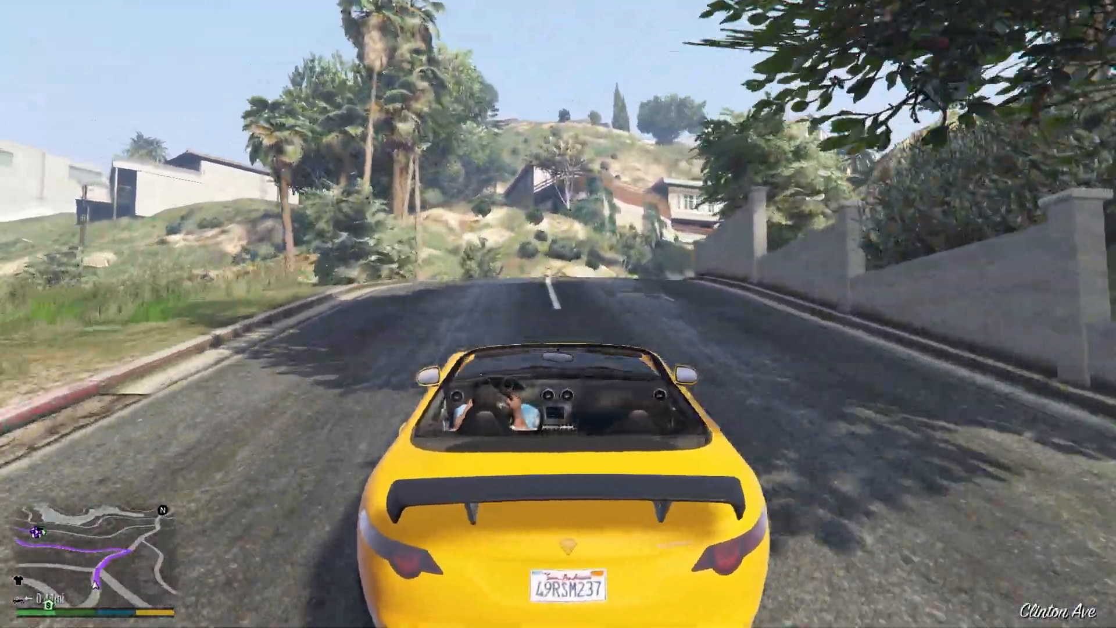
- Accelerate the yellow convertible forward along the hillside road
{"action": "key", "text": "w"}
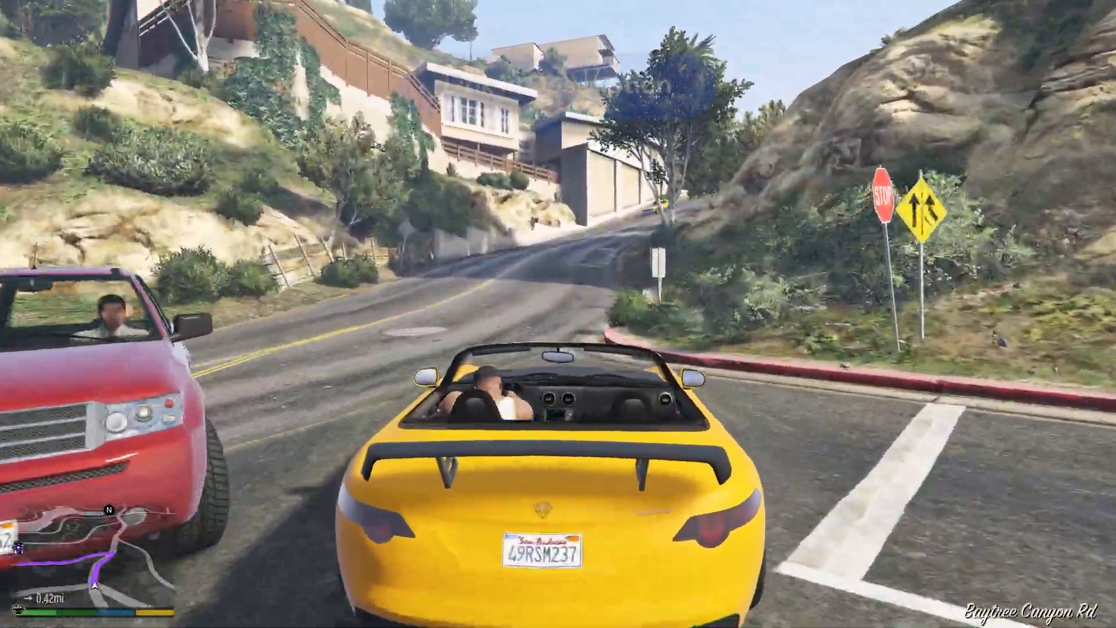